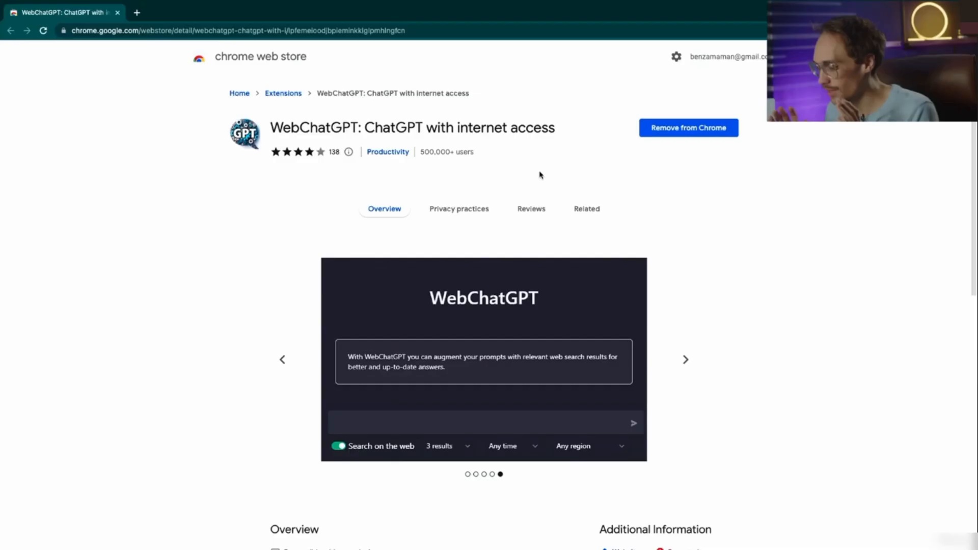
{"action": "mouse_move", "coordinate": [509, 161]}
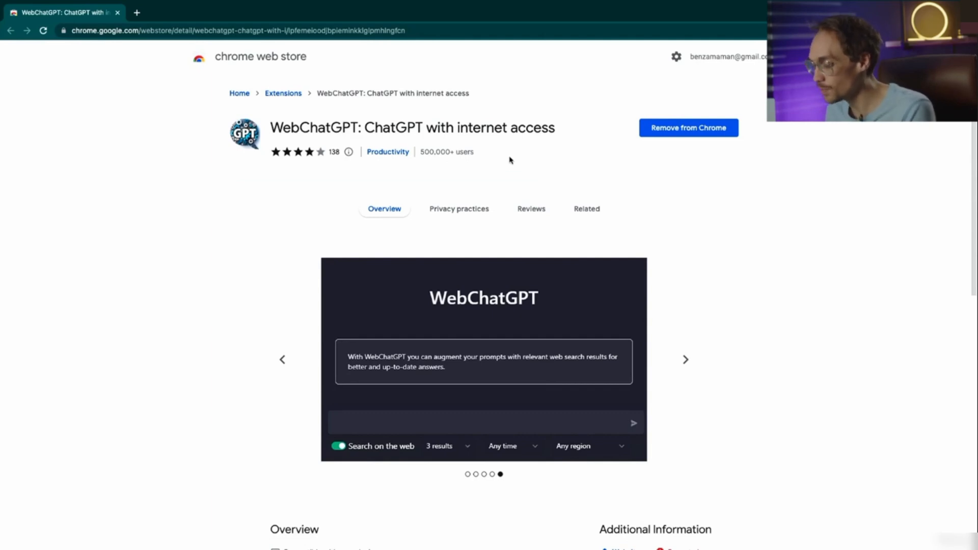
{"action": "mouse_move", "coordinate": [562, 161]}
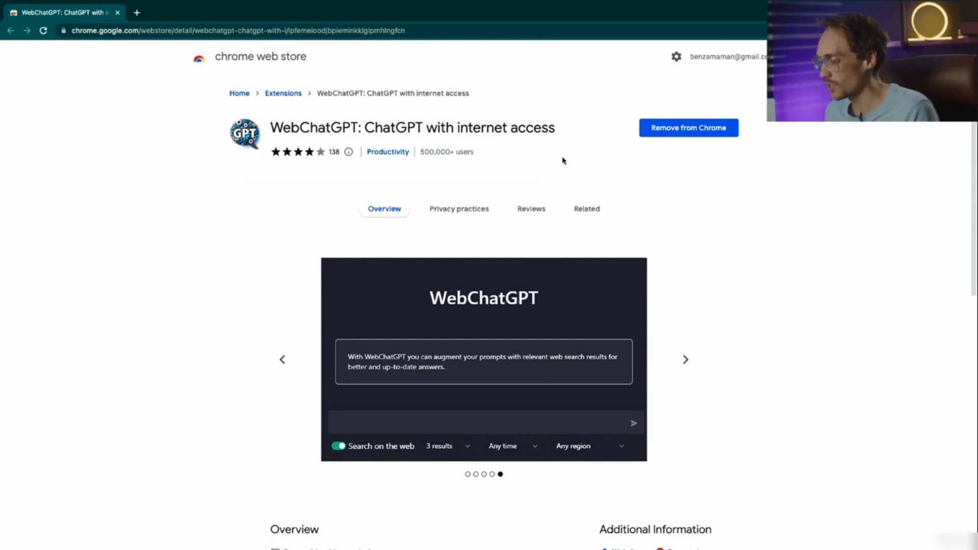
{"action": "mouse_move", "coordinate": [561, 161]}
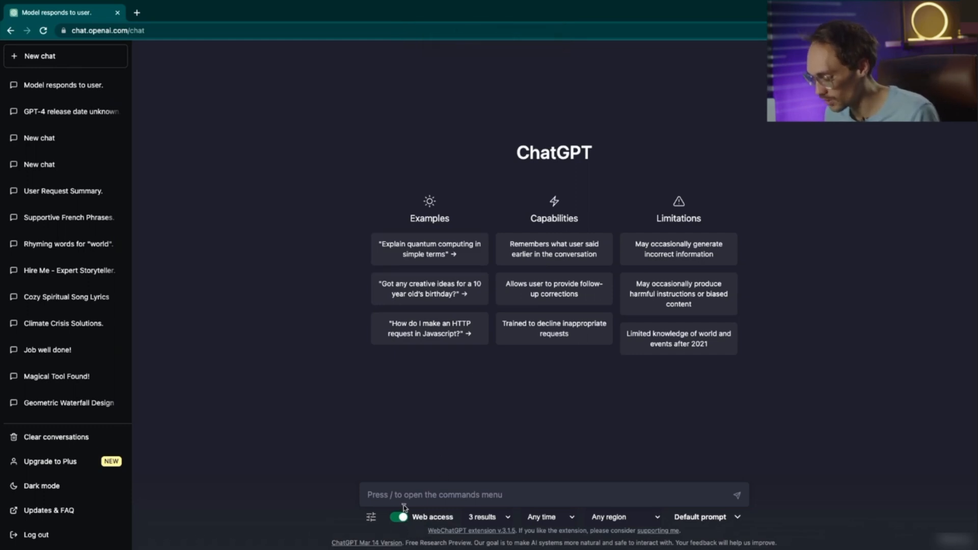
{"action": "mouse_move", "coordinate": [448, 458]}
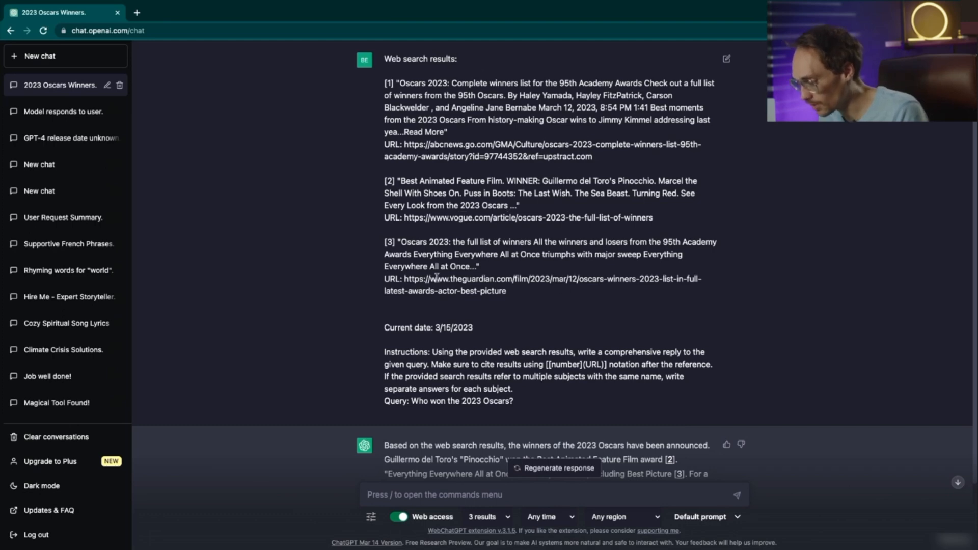
Scroll to the end of the Oscars reply and ask 'who won the oscar for best picture this year?'.
{"action": "scroll", "scroll_direction": "down", "scroll_amount": 3}
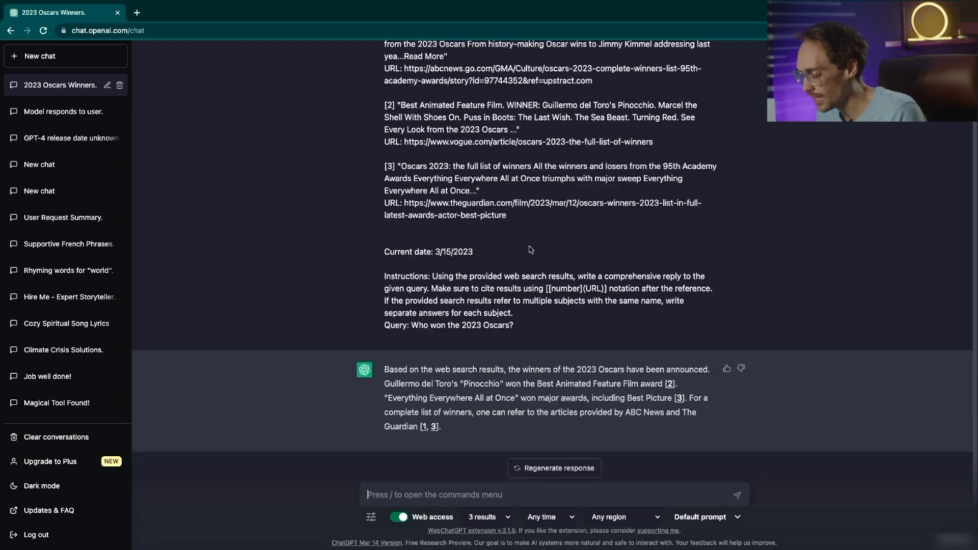
{"action": "mouse_move", "coordinate": [492, 382]}
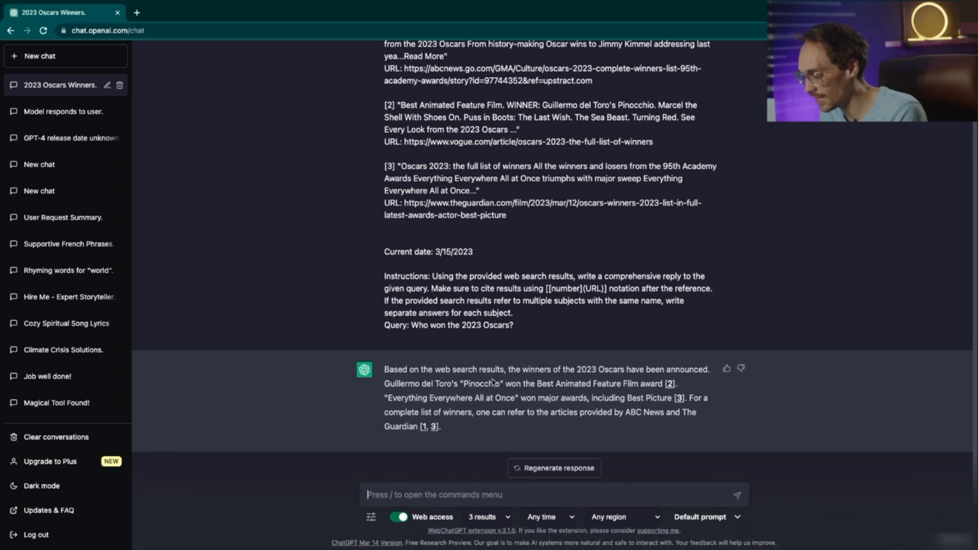
{"action": "mouse_move", "coordinate": [543, 422]}
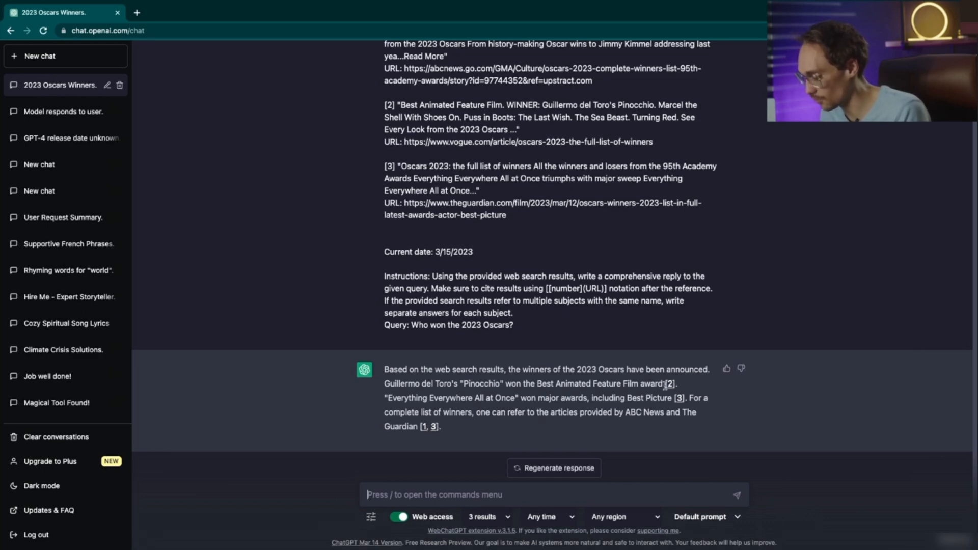
{"action": "type", "text": "who won the oscar for best picture this year?"}
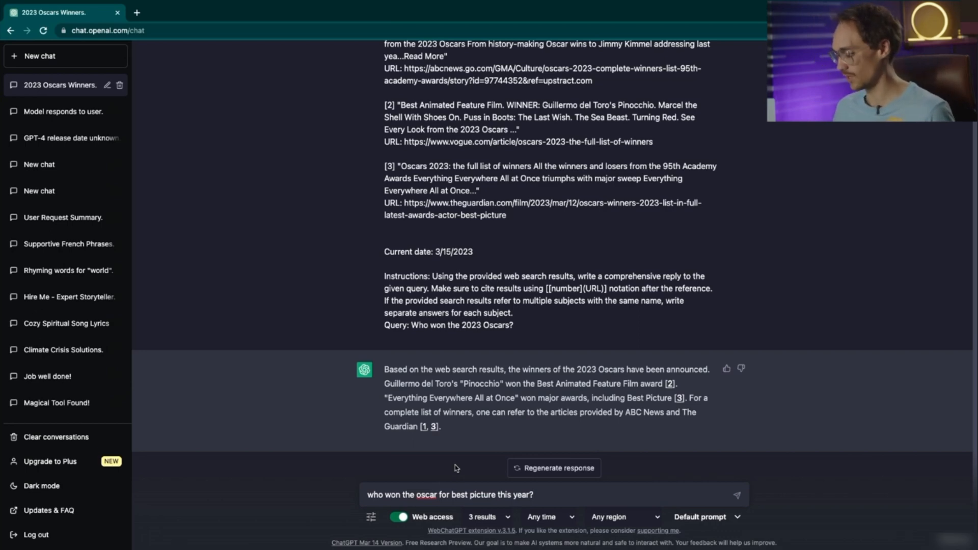
{"action": "left_click", "coordinate": [737, 494]}
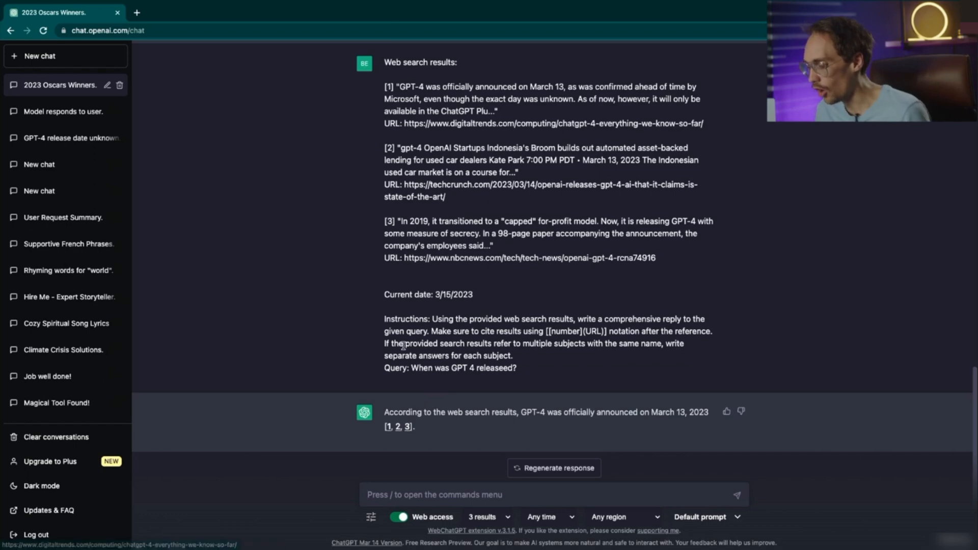
{"action": "mouse_move", "coordinate": [454, 435]}
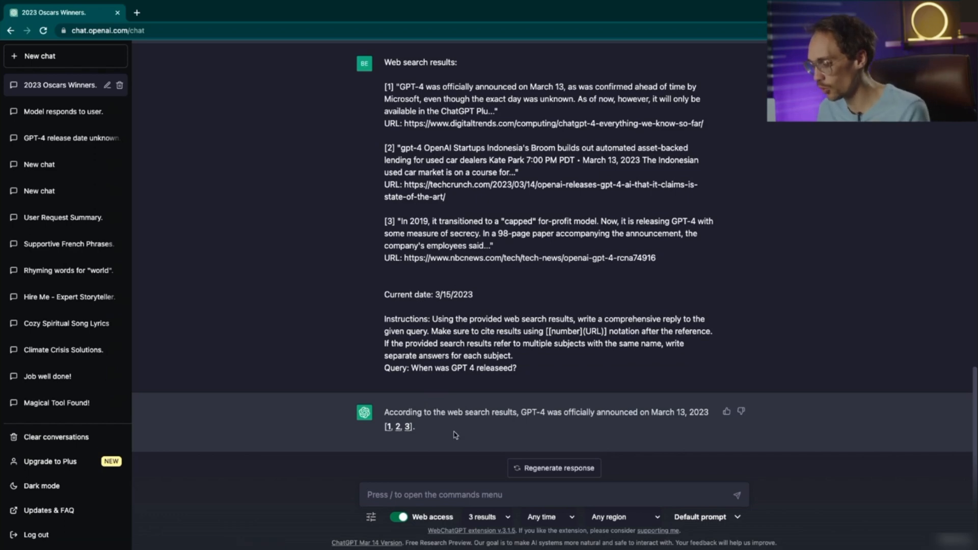
{"action": "mouse_move", "coordinate": [653, 429]}
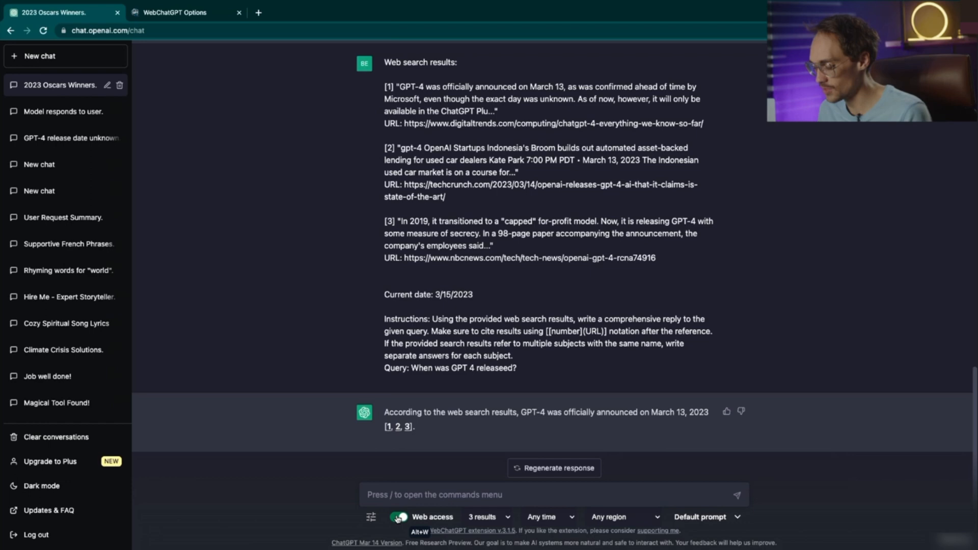
{"action": "left_click", "coordinate": [398, 516]}
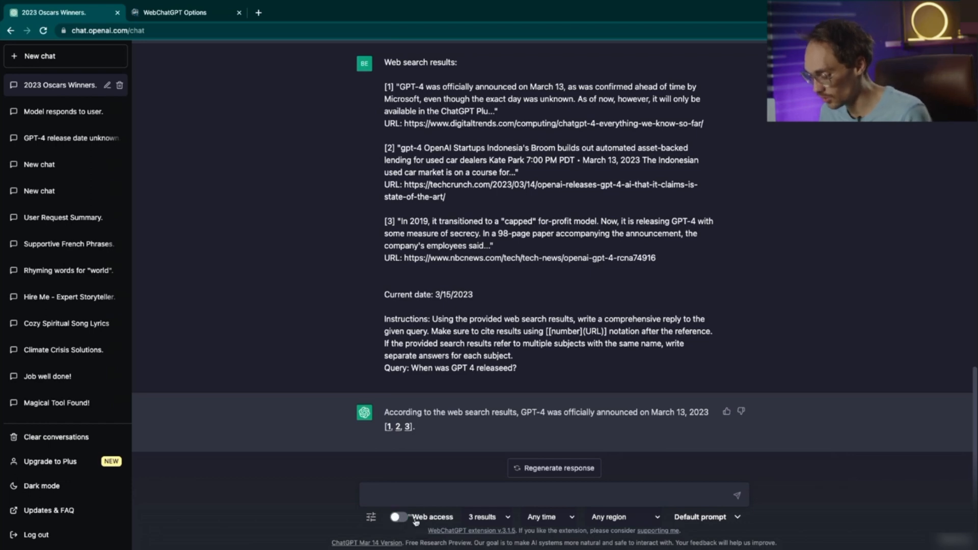
{"action": "left_click", "coordinate": [398, 516]}
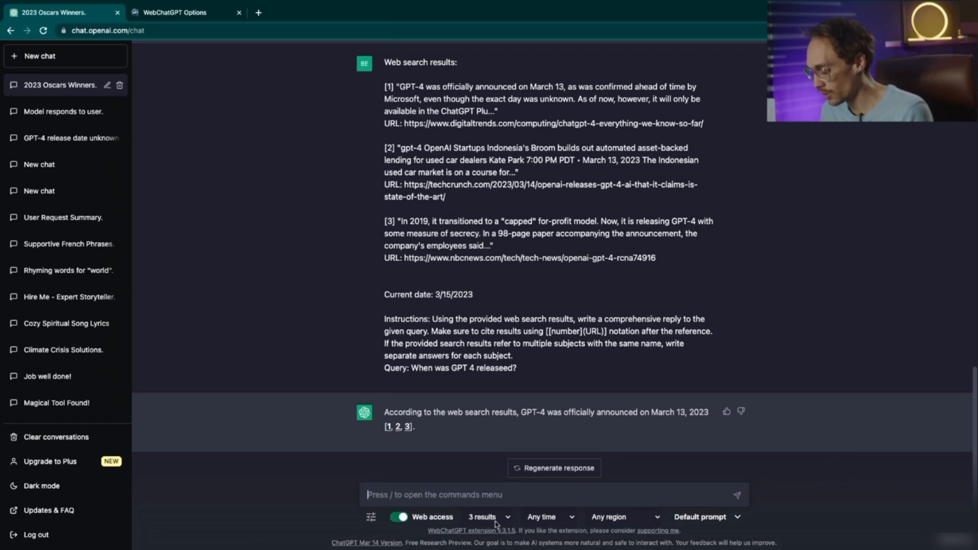
{"action": "left_click", "coordinate": [485, 516]}
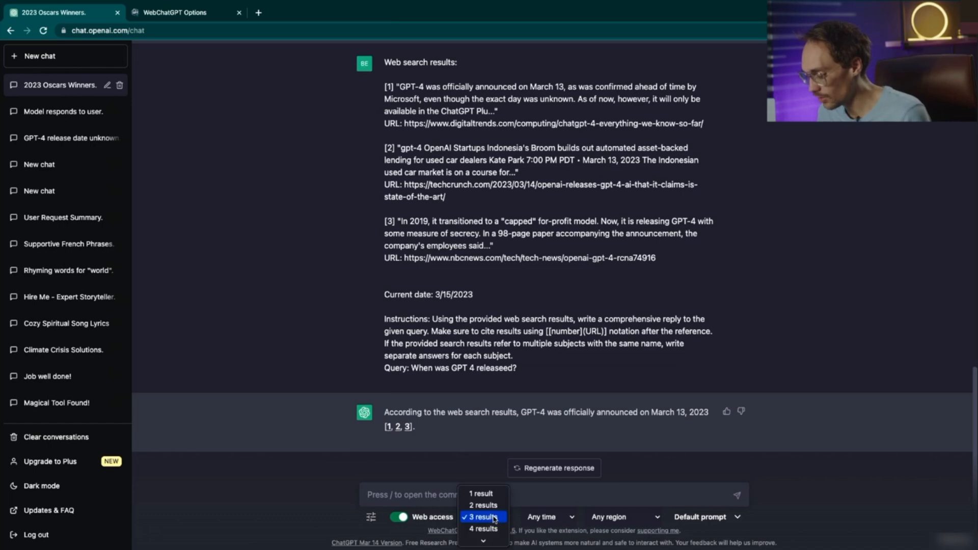
{"action": "mouse_move", "coordinate": [484, 528]}
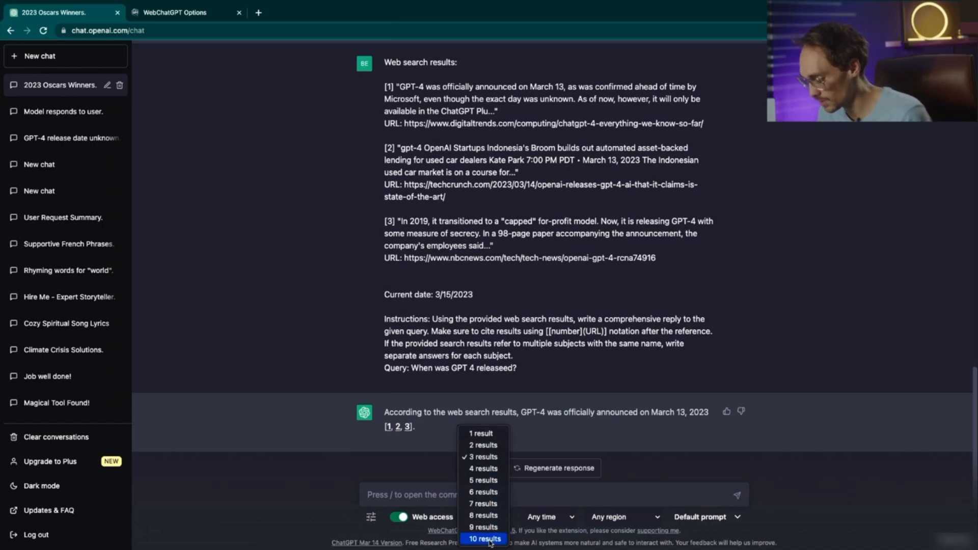
{"action": "left_click", "coordinate": [547, 517]}
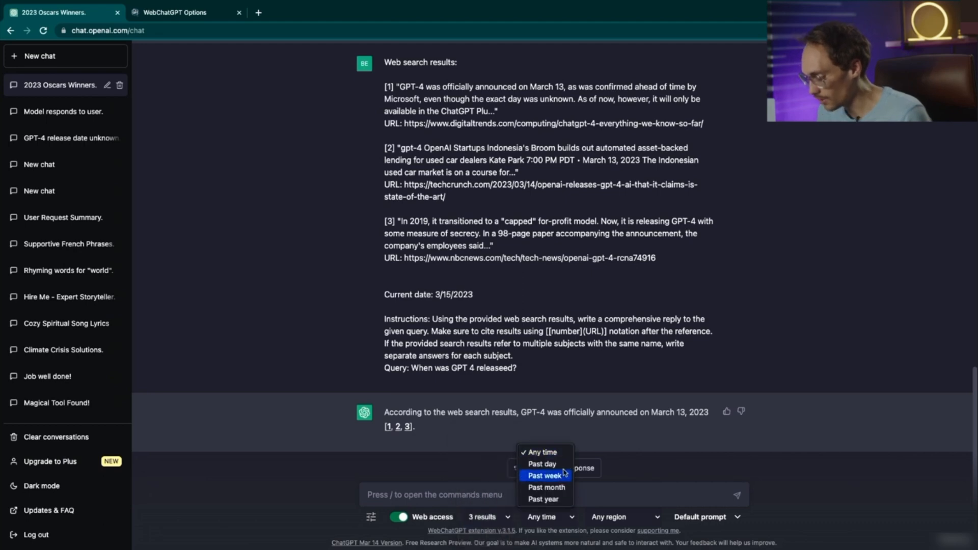
{"action": "mouse_move", "coordinate": [545, 487]}
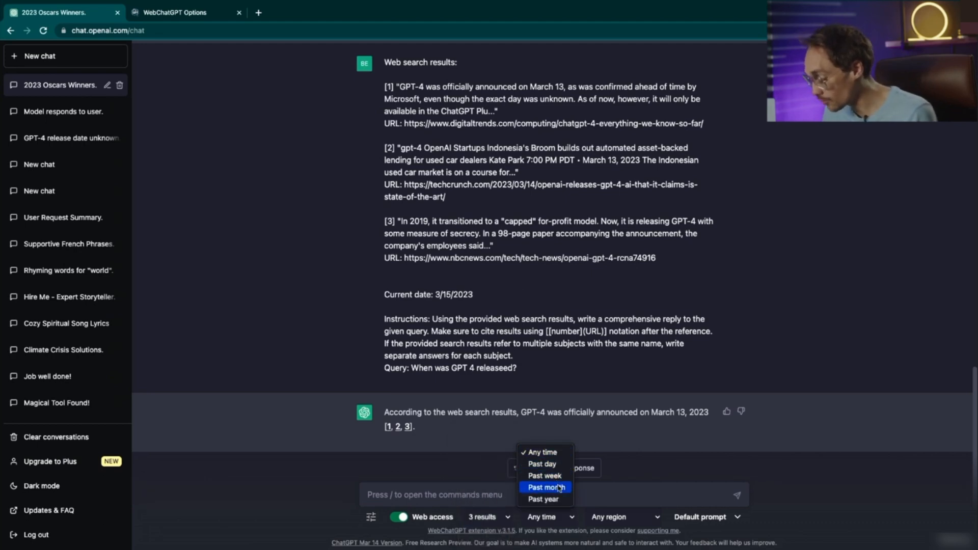
{"action": "left_click", "coordinate": [619, 517]}
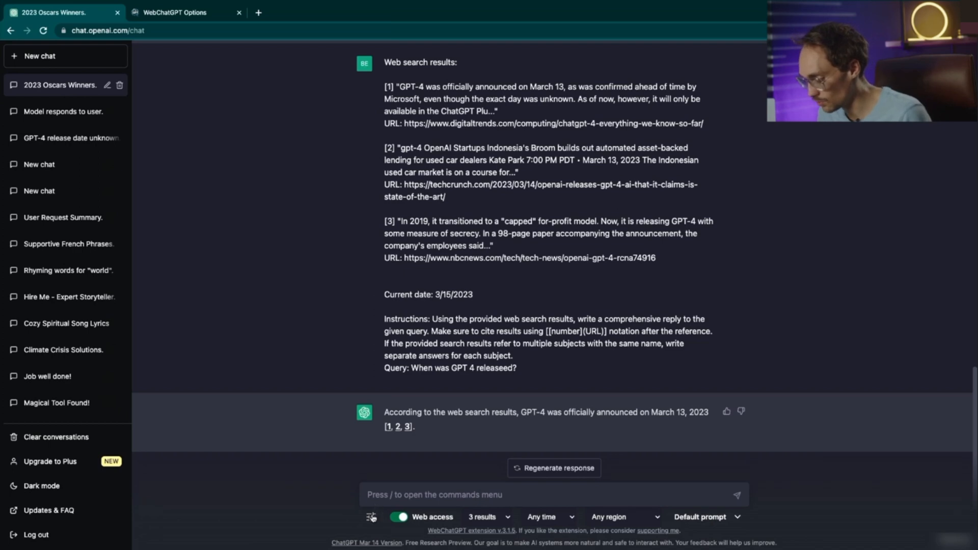
{"action": "left_click", "coordinate": [181, 12]}
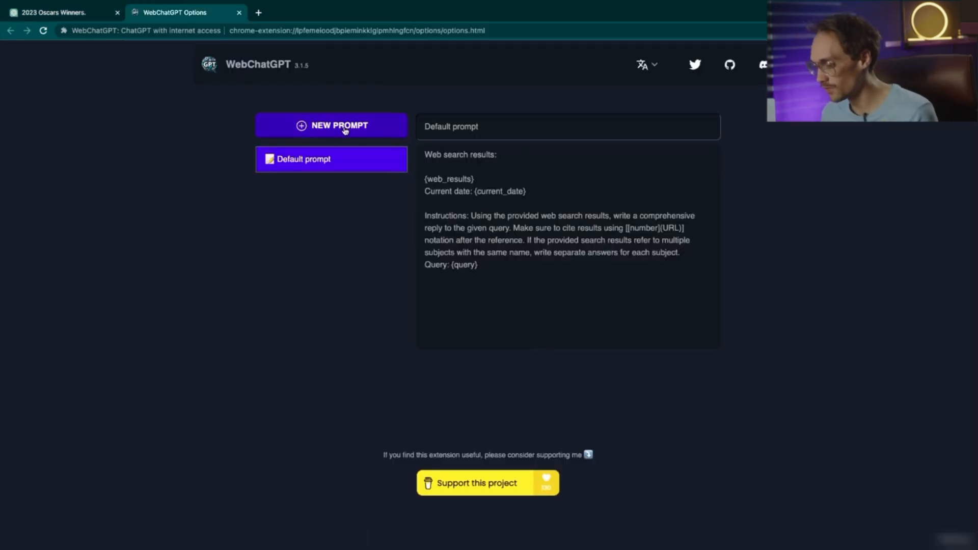
{"action": "left_click", "coordinate": [331, 125]}
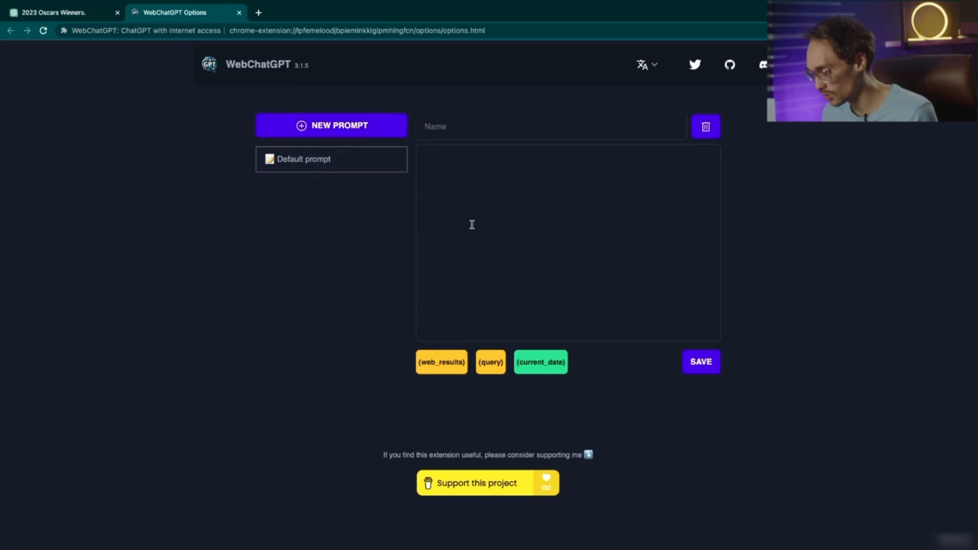
{"action": "left_click", "coordinate": [60, 12]}
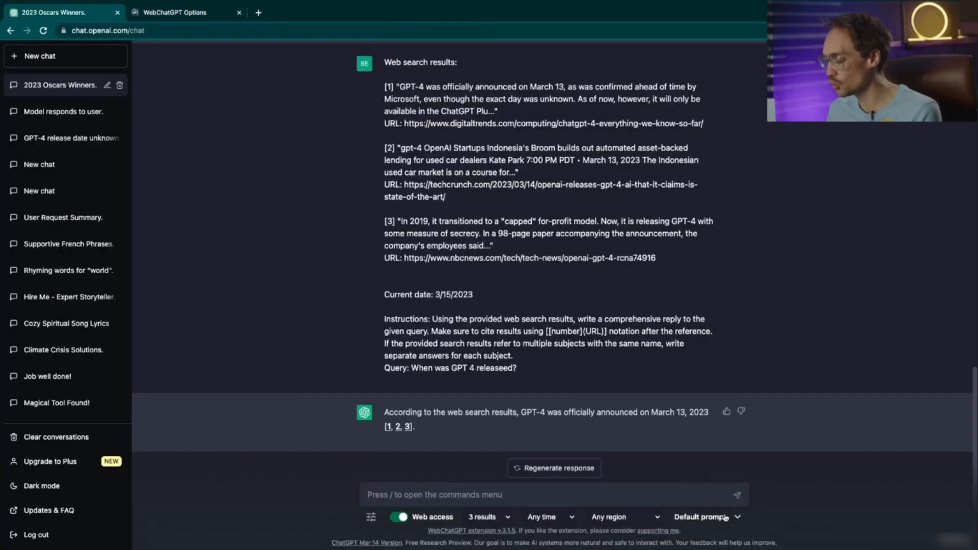